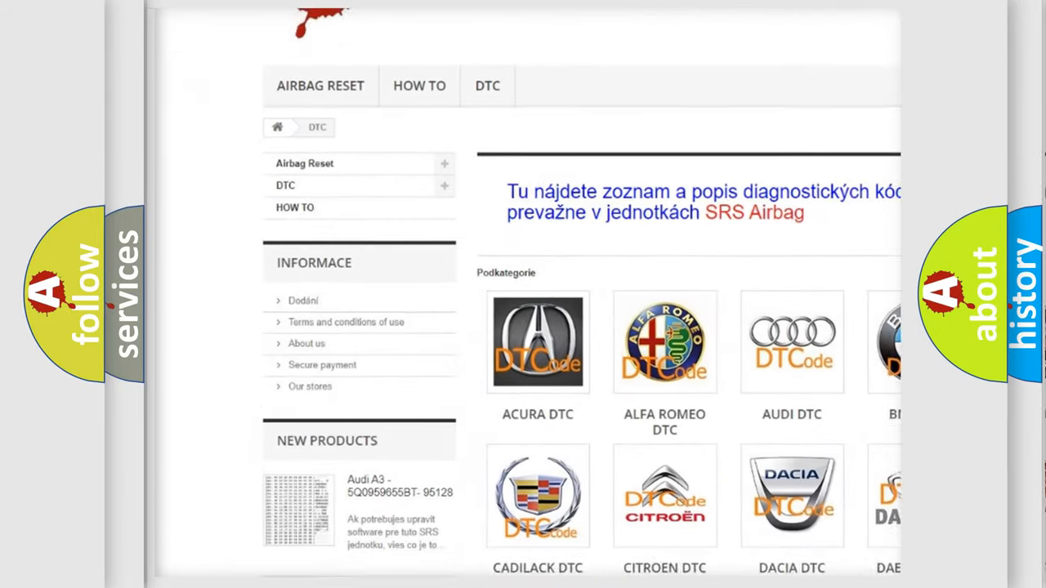
{"action": "scroll", "scroll_direction": "down", "scroll_amount": 3}
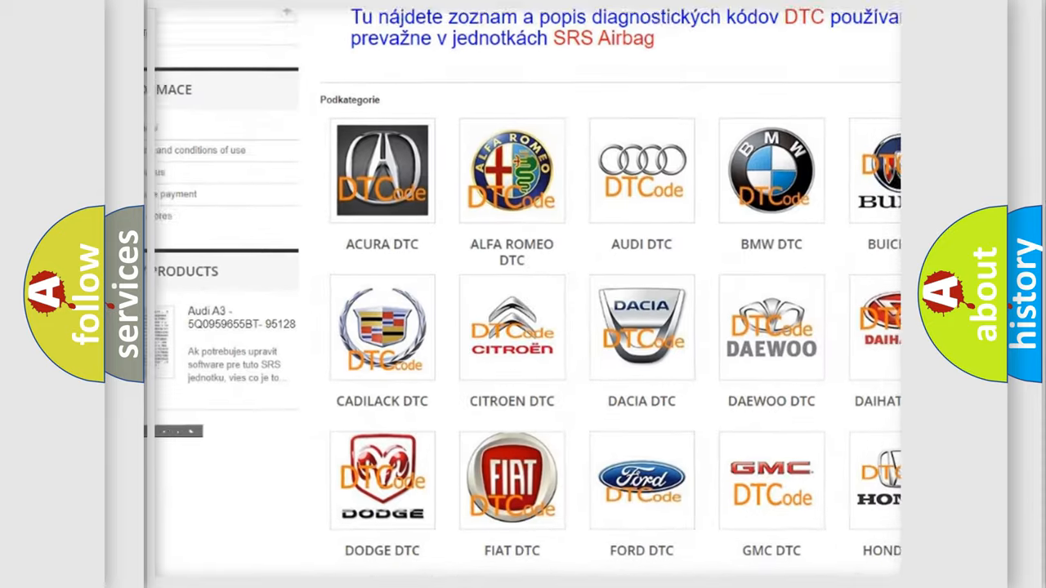
{"action": "scroll", "scroll_direction": "down", "scroll_amount": 3}
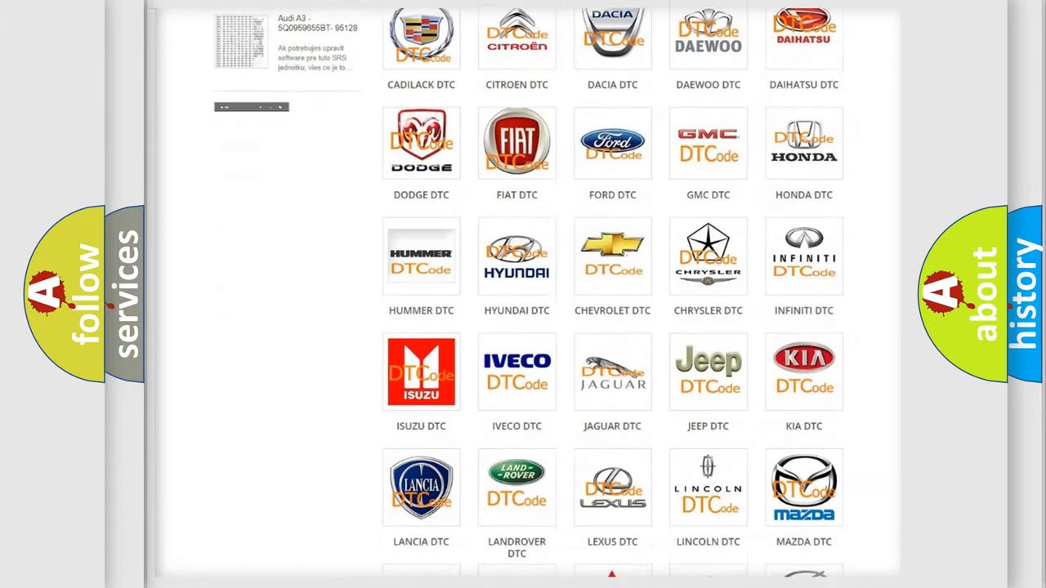
{"action": "scroll", "scroll_direction": "down", "scroll_amount": 3}
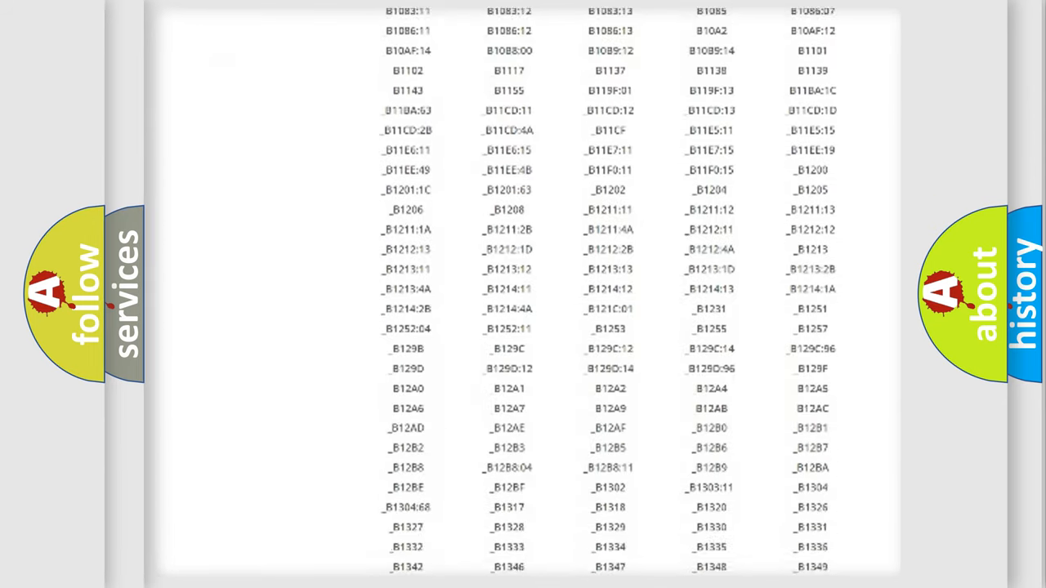
{"action": "scroll", "scroll_direction": "down", "scroll_amount": 3}
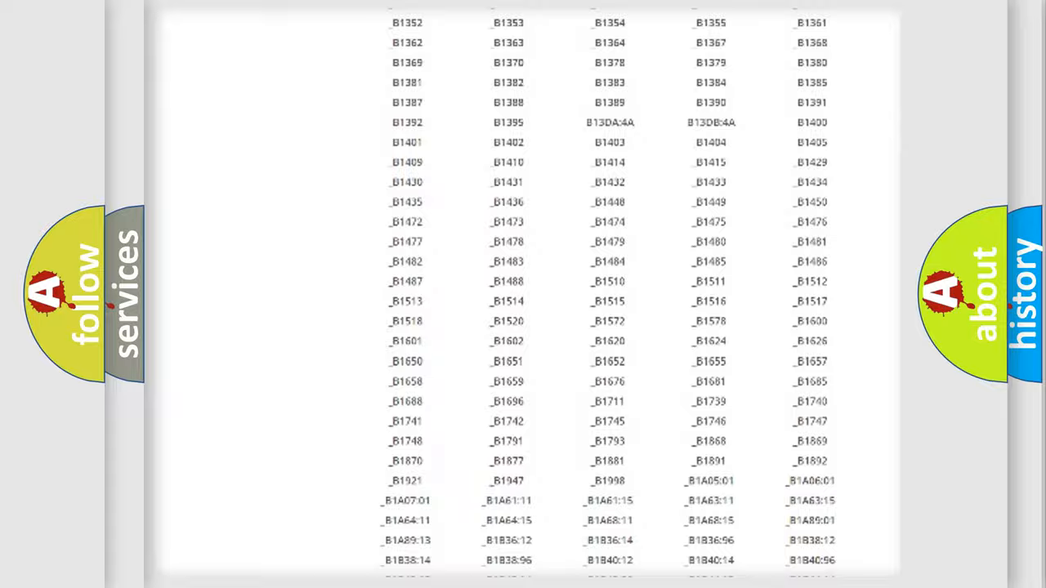